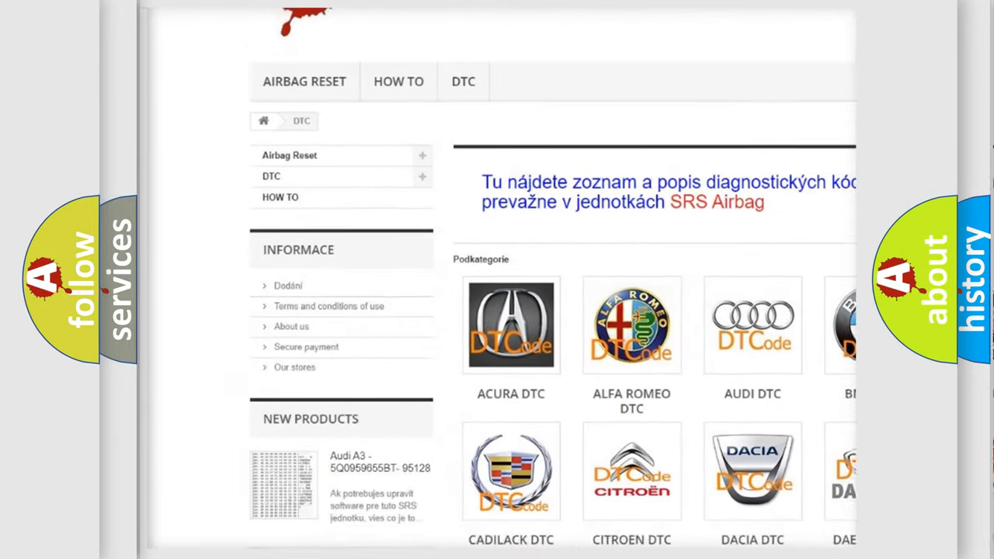
scroll(down, 3)
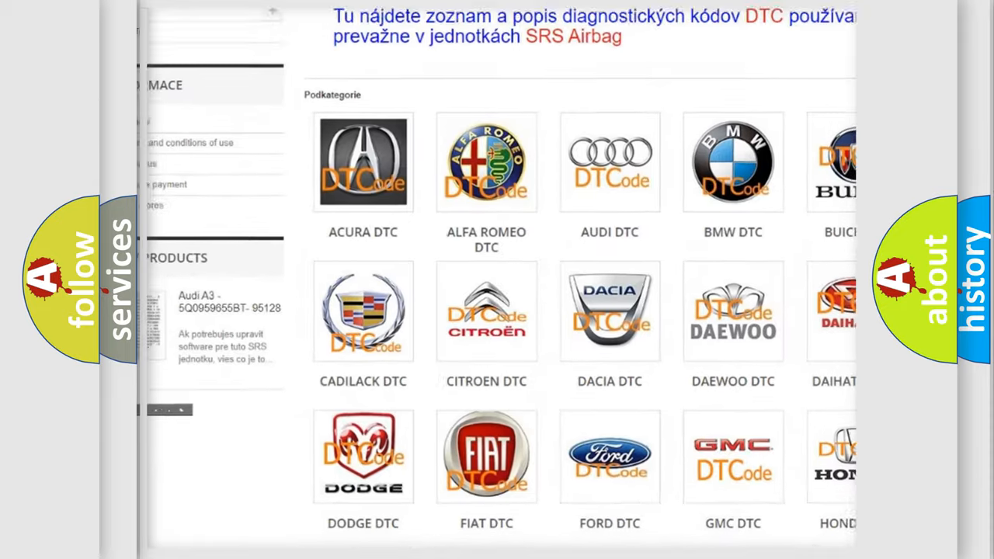
scroll(down, 3)
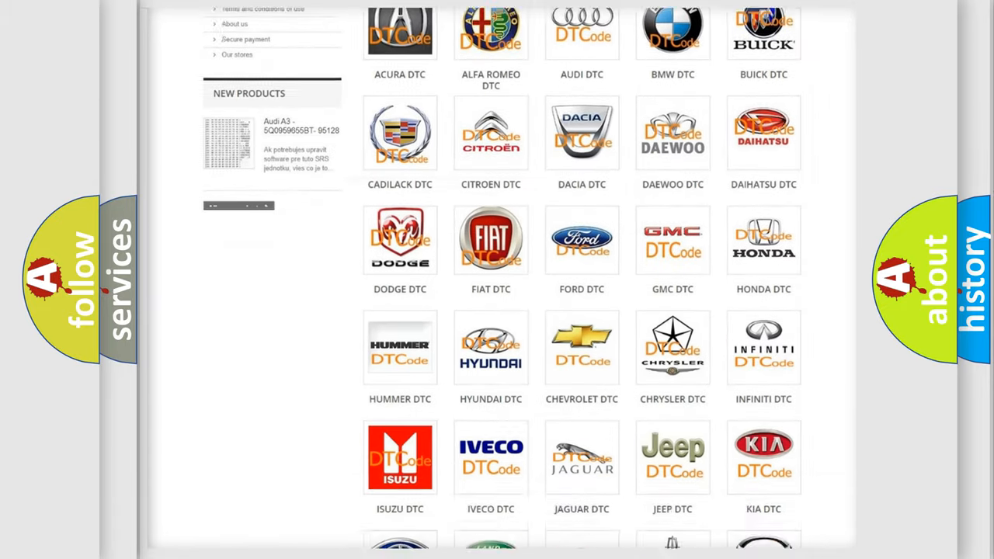
scroll(down, 3)
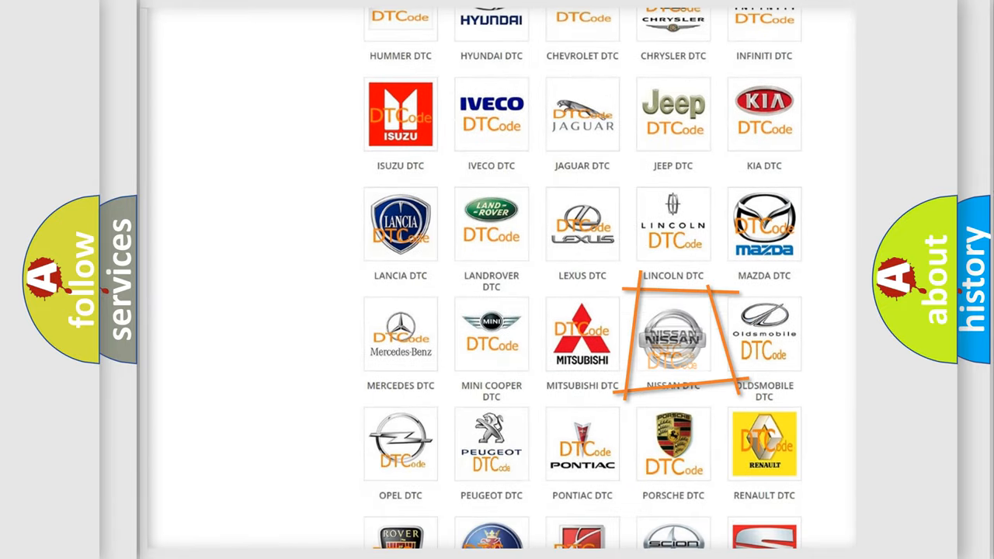